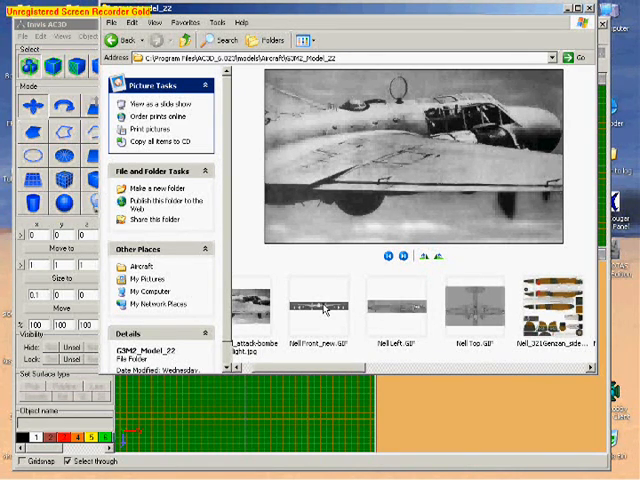
pyautogui.moveTo(490, 312)
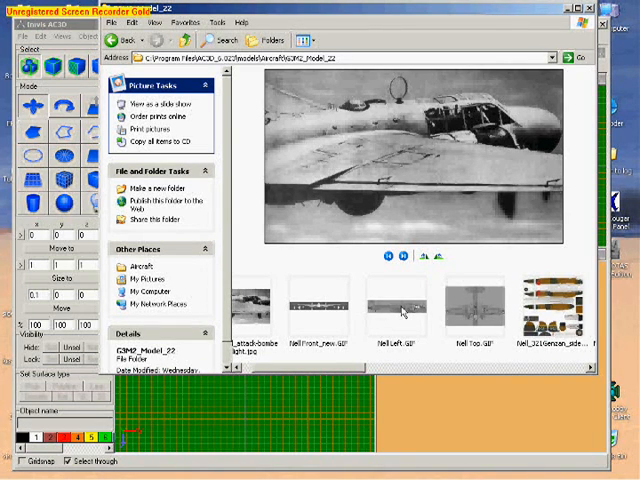
pyautogui.moveTo(474, 308)
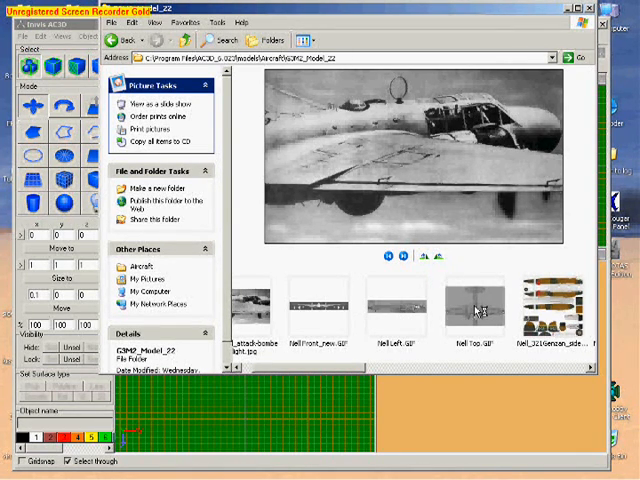
pyautogui.moveTo(484, 312)
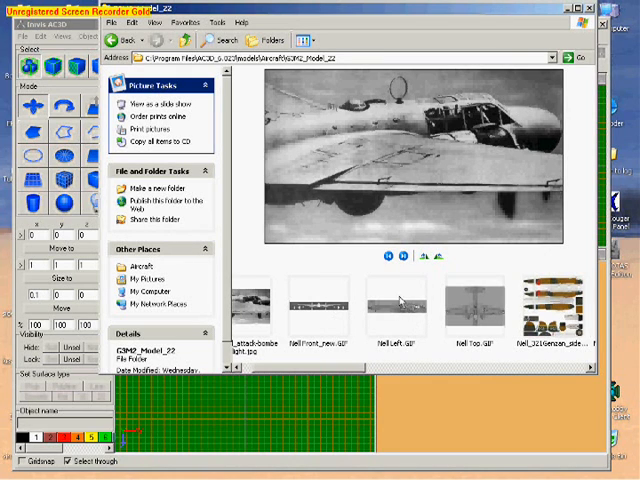
pyautogui.moveTo(380, 318)
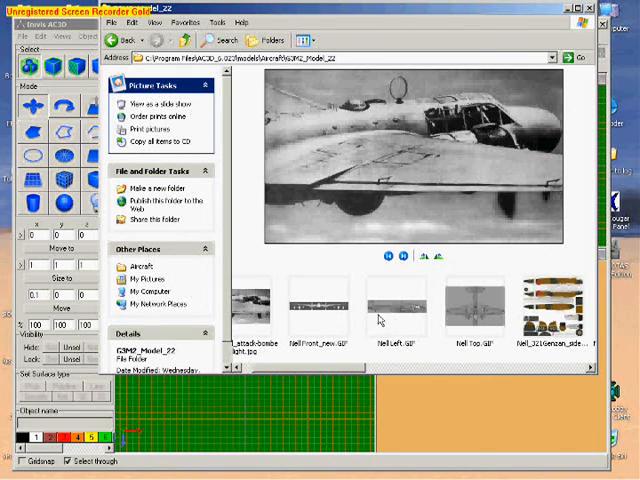
pyautogui.moveTo(396, 320)
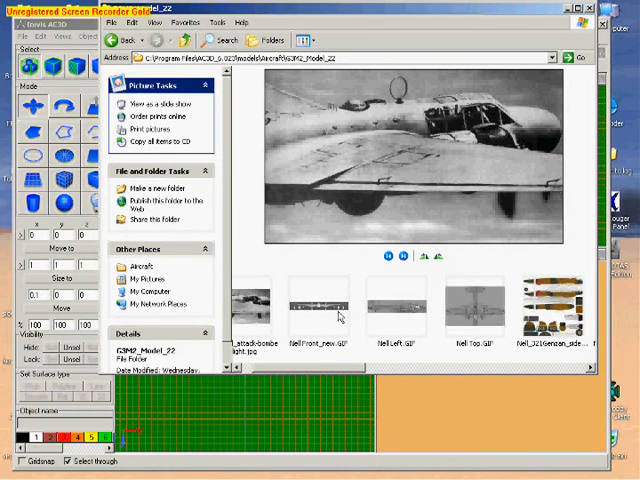
pyautogui.moveTo(398, 322)
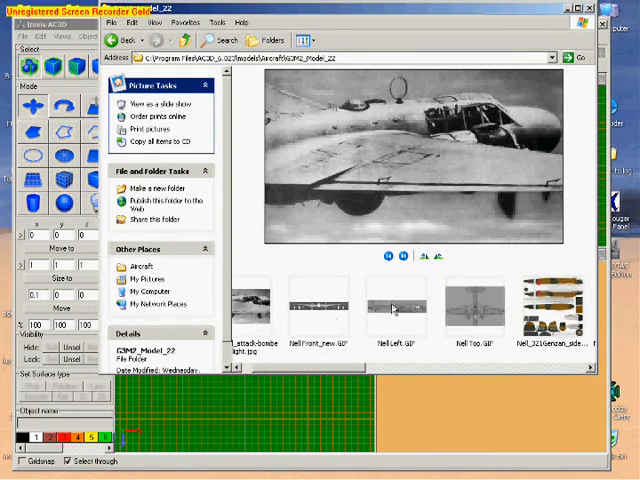
pyautogui.moveTo(328, 316)
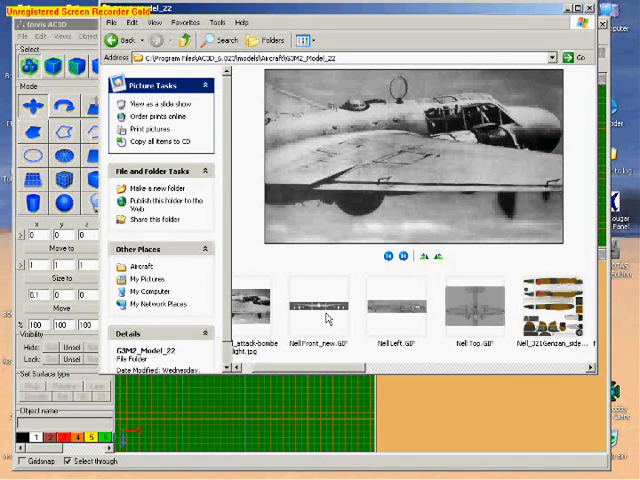
# - Open the front view GIF in Photoshop and start loading the left view image via File > Open
pyautogui.rightClick(318, 350)
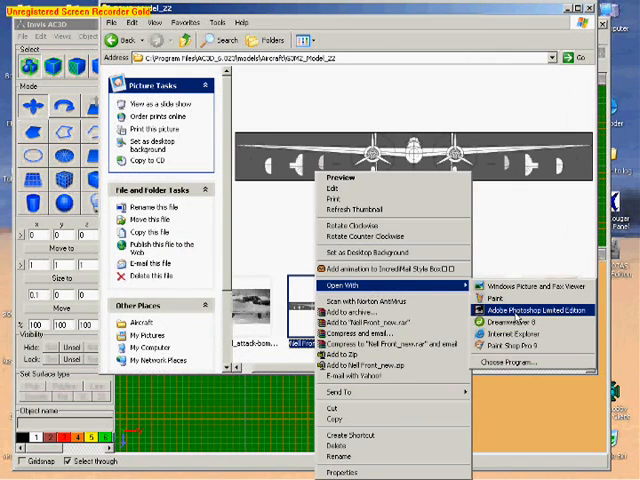
pyautogui.click(524, 310)
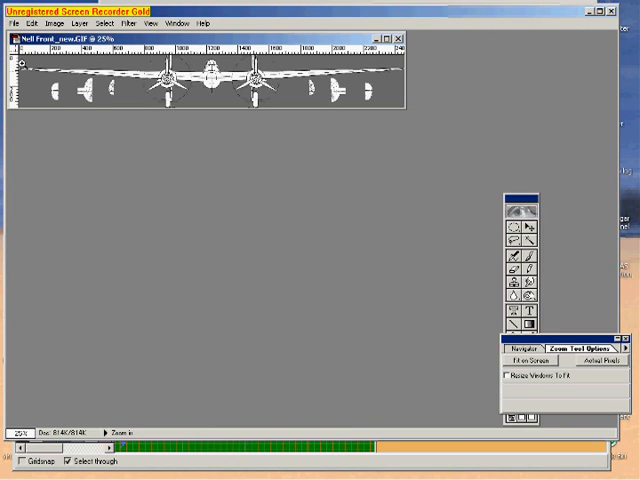
pyautogui.click(12, 24)
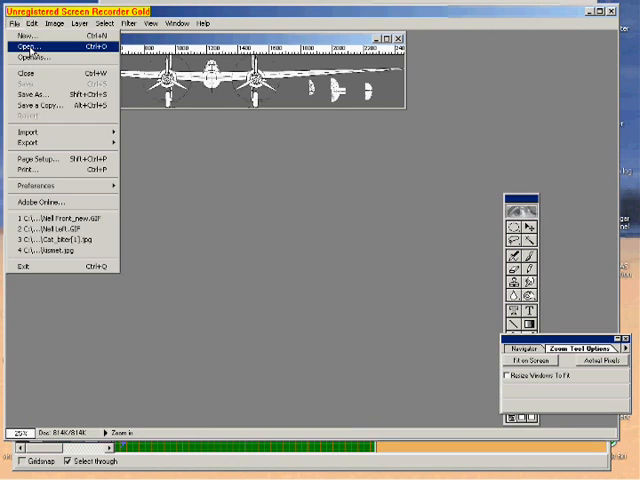
pyautogui.click(28, 46)
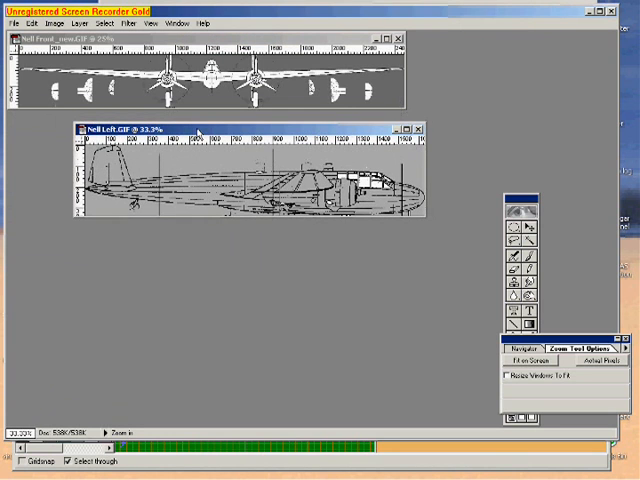
pyautogui.moveTo(332, 128)
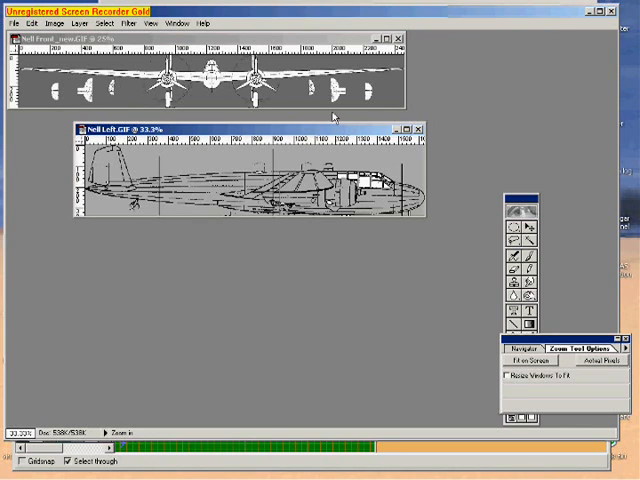
pyautogui.moveTo(118, 100)
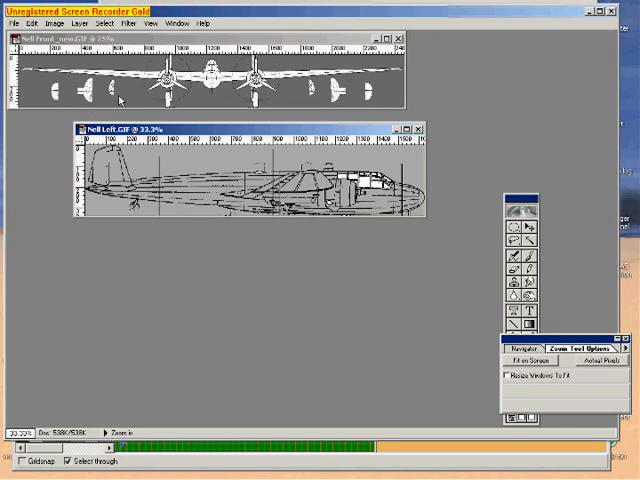
pyautogui.moveTo(368, 96)
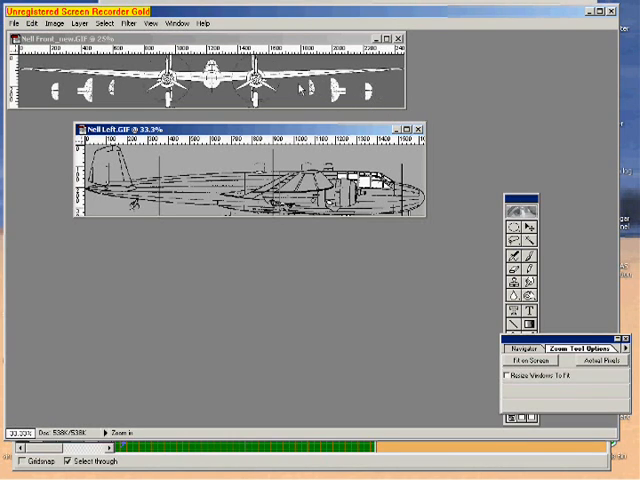
pyautogui.moveTo(404, 200)
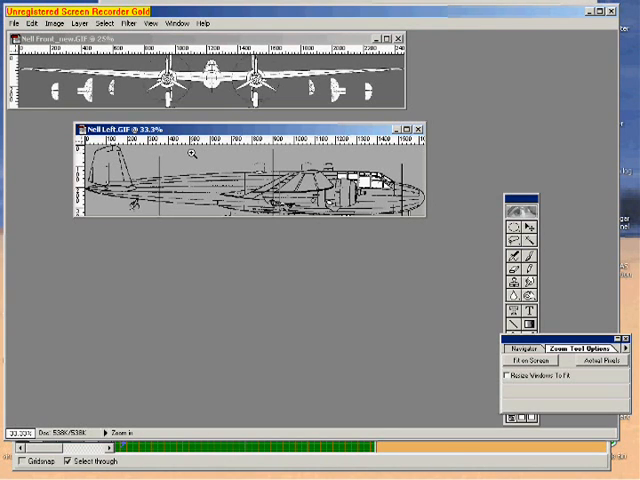
pyautogui.moveTo(324, 100)
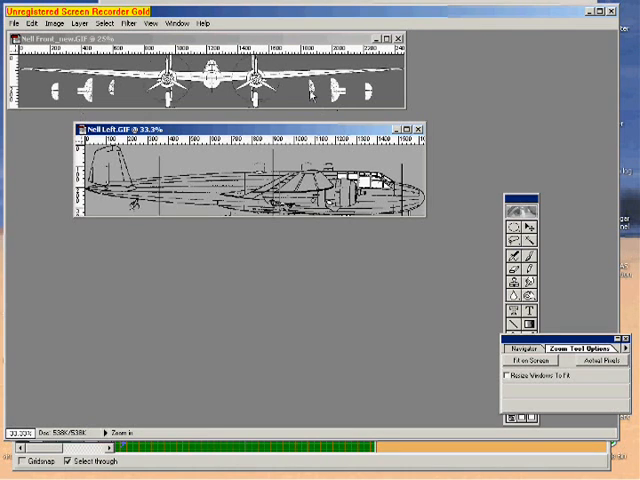
pyautogui.moveTo(378, 104)
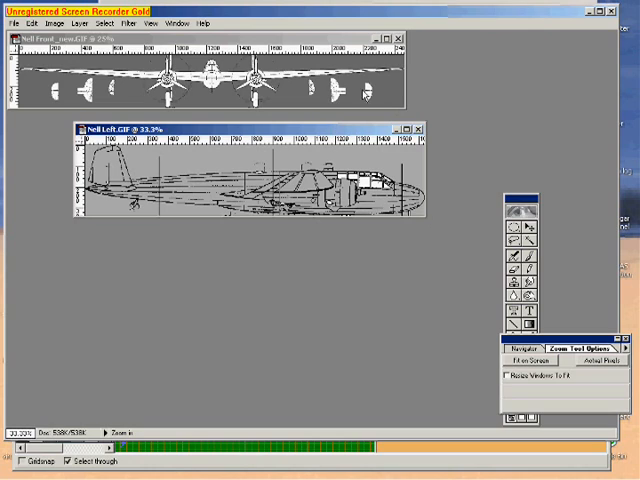
pyautogui.moveTo(316, 96)
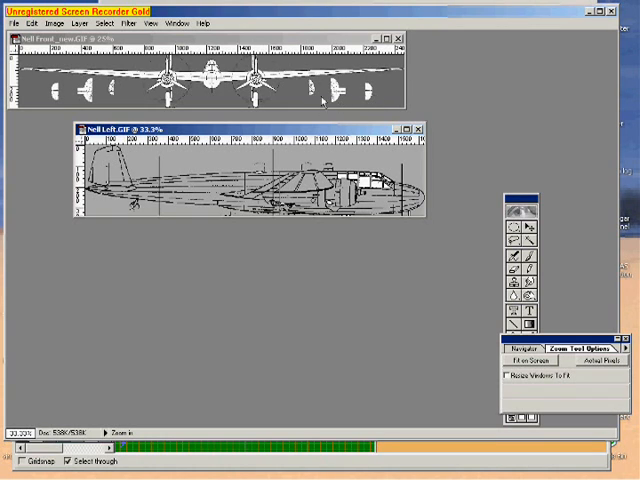
pyautogui.moveTo(380, 94)
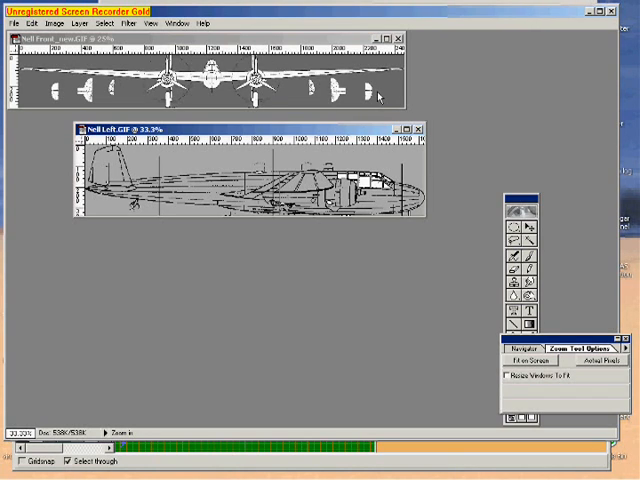
pyautogui.moveTo(296, 98)
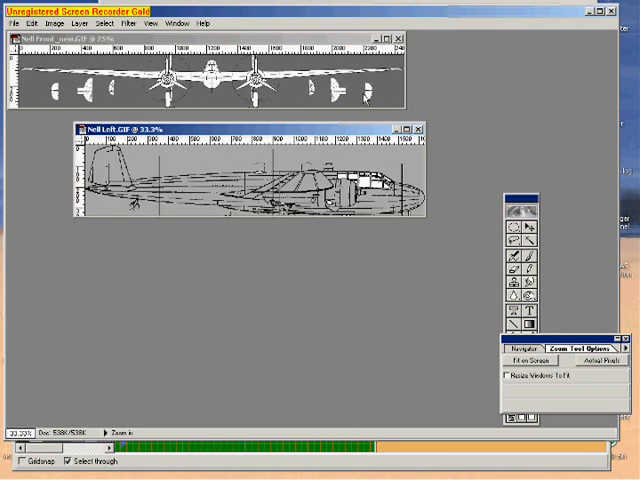
pyautogui.moveTo(364, 100)
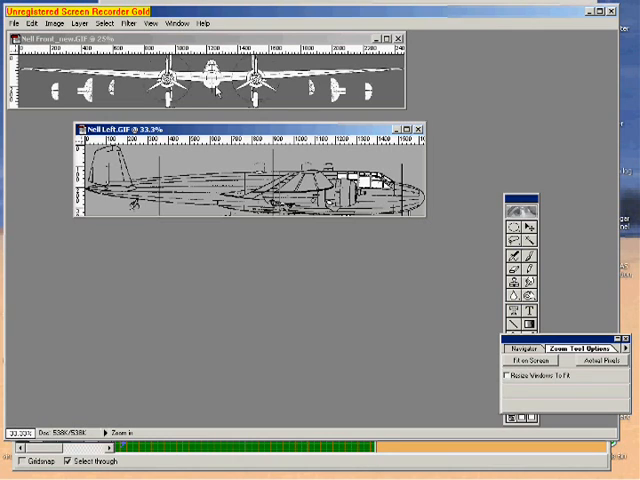
pyautogui.moveTo(218, 96)
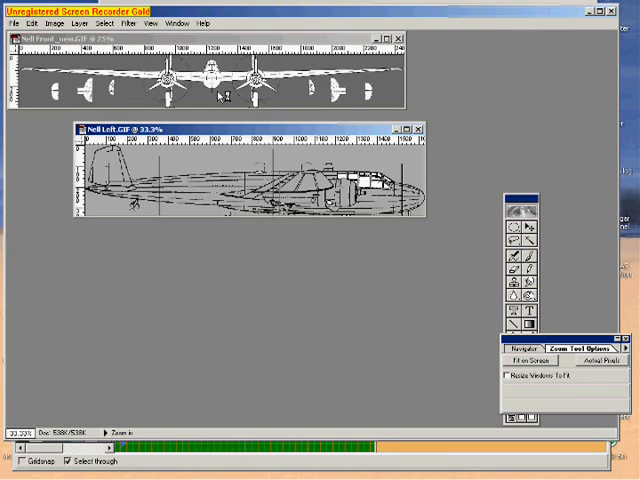
pyautogui.moveTo(378, 200)
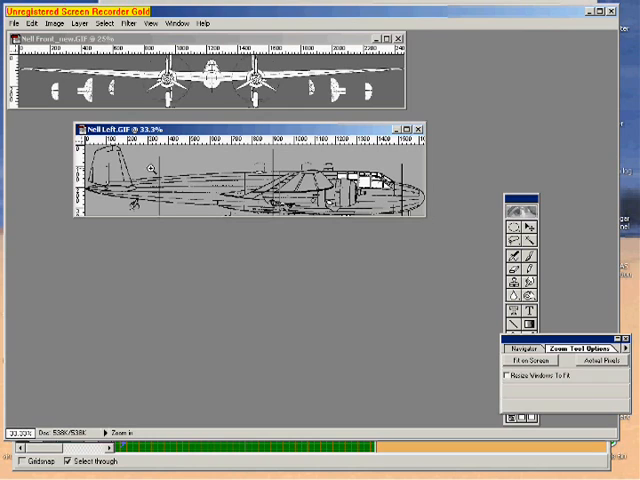
pyautogui.moveTo(204, 164)
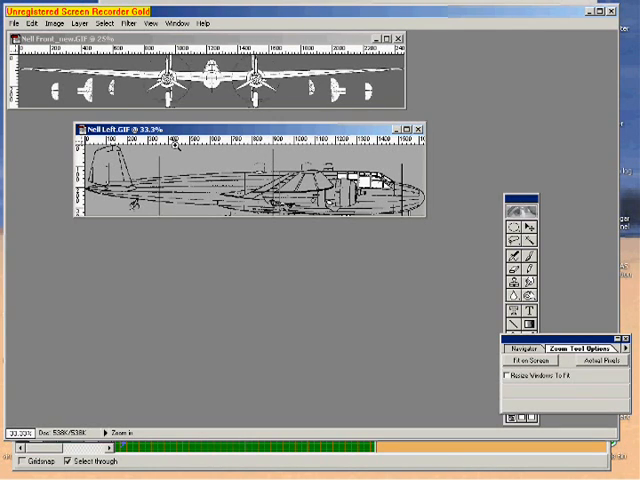
pyautogui.moveTo(224, 92)
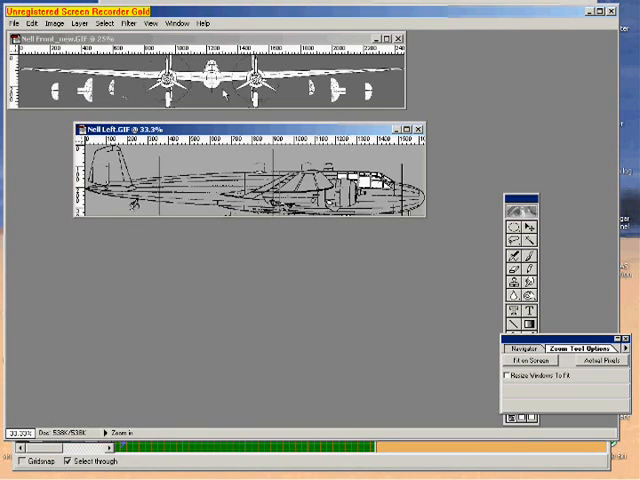